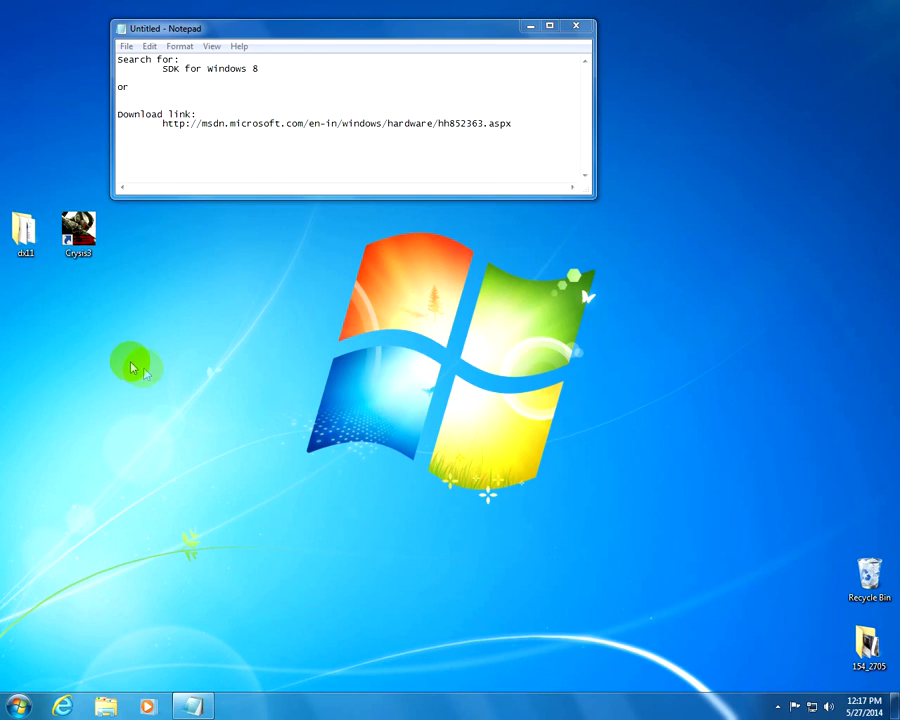
# Launch Crysis 3 from the desktop and get the DX11-capable GPU required warning.
pyautogui.click(78, 232)
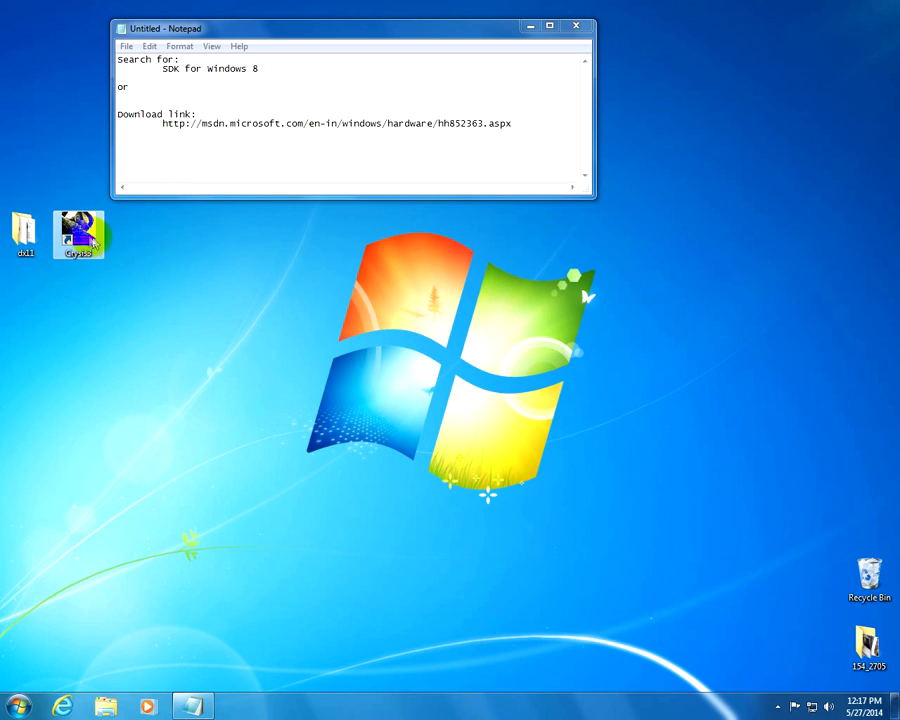
pyautogui.moveTo(282, 412)
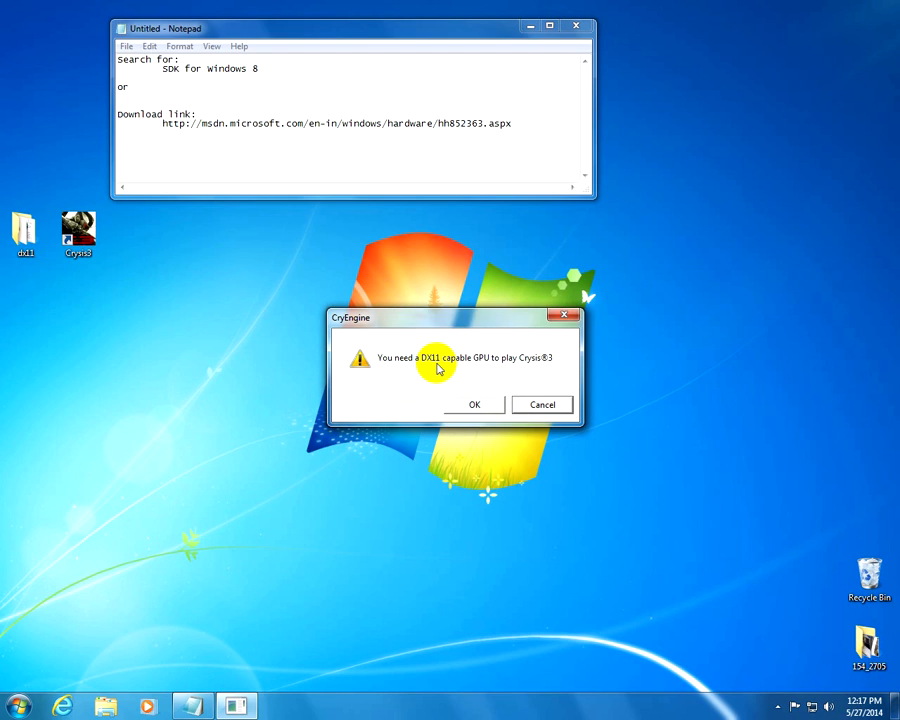
pyautogui.moveTo(502, 370)
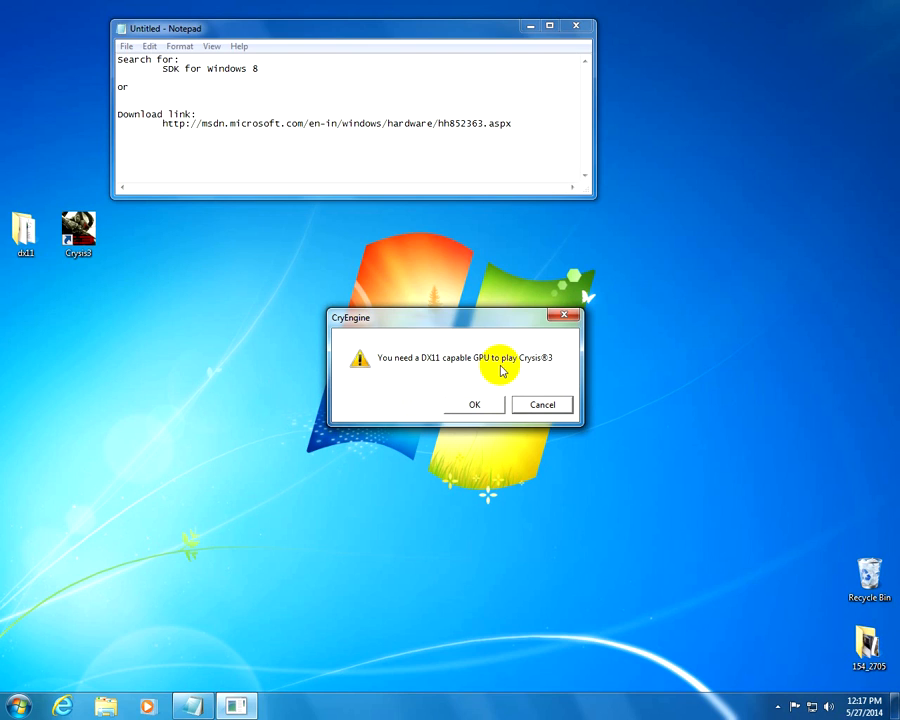
pyautogui.moveTo(536, 368)
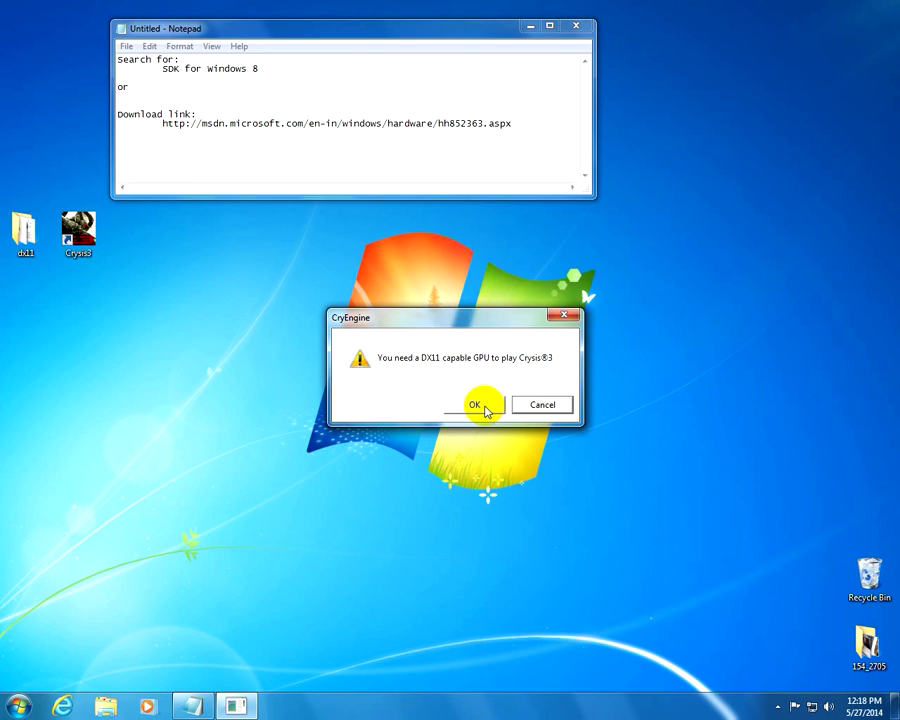
# Dismiss the warning and search Google for 'sdk for windows 8' from the Notepad phrase.
pyautogui.click(476, 404)
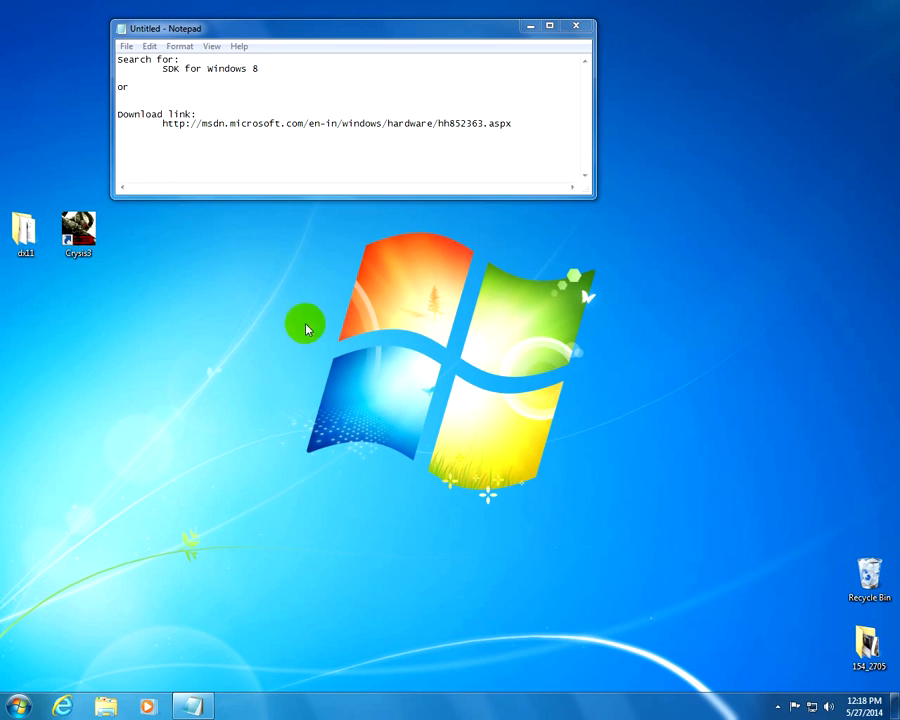
pyautogui.moveTo(160, 68); pyautogui.dragTo(260, 68)
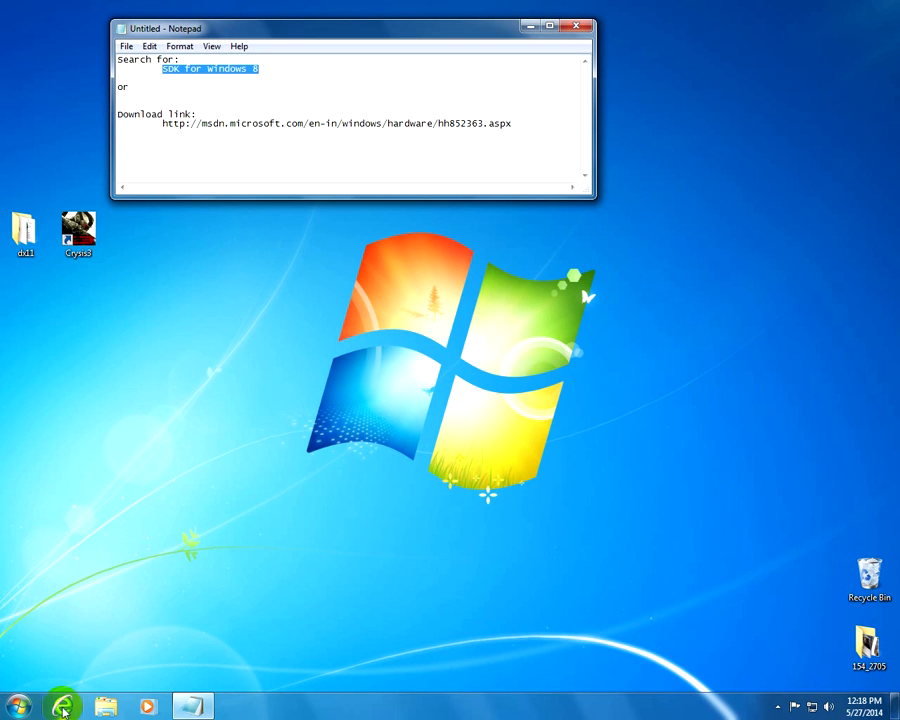
pyautogui.click(64, 708)
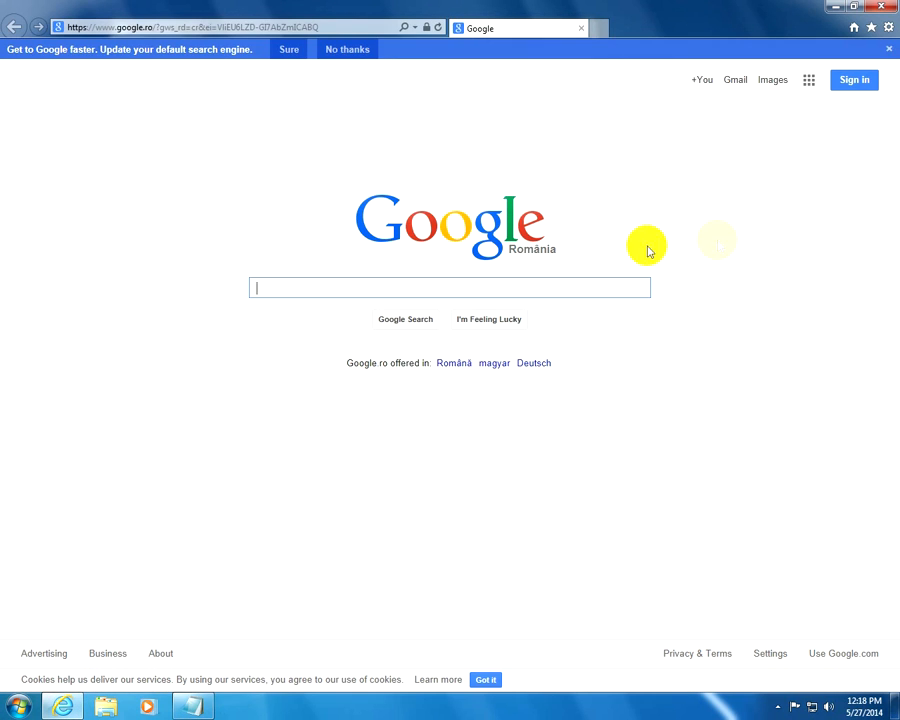
pyautogui.write('sdk for wind')
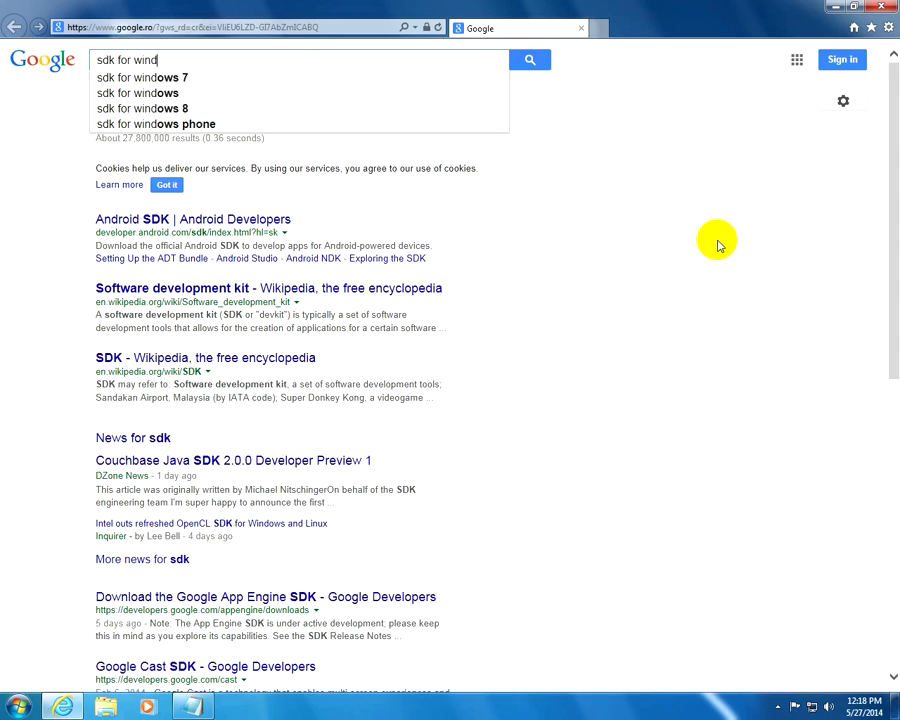
pyautogui.click(142, 108)
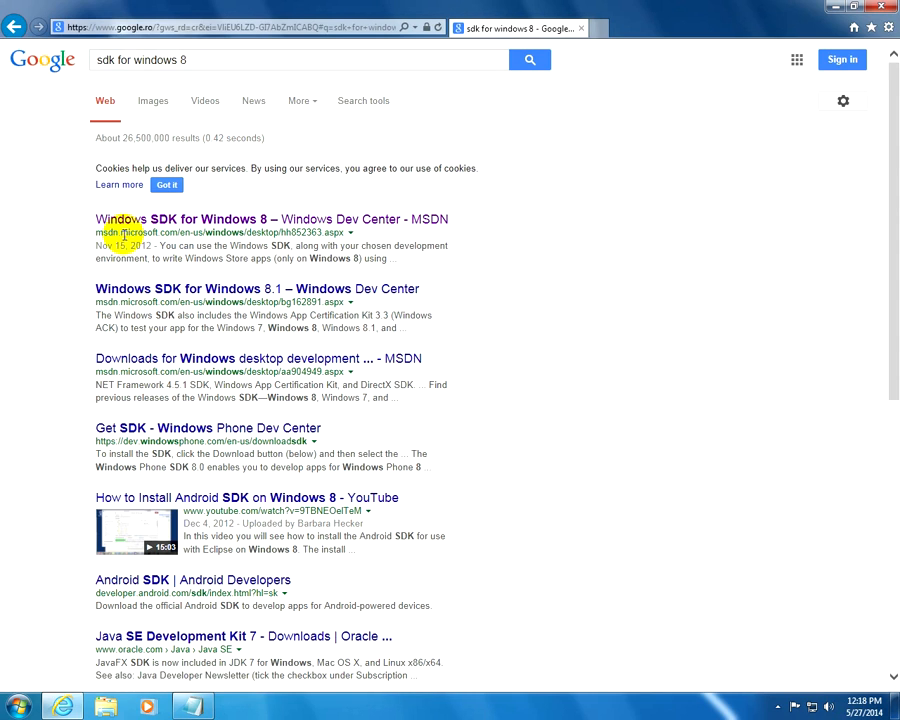
pyautogui.moveTo(196, 218)
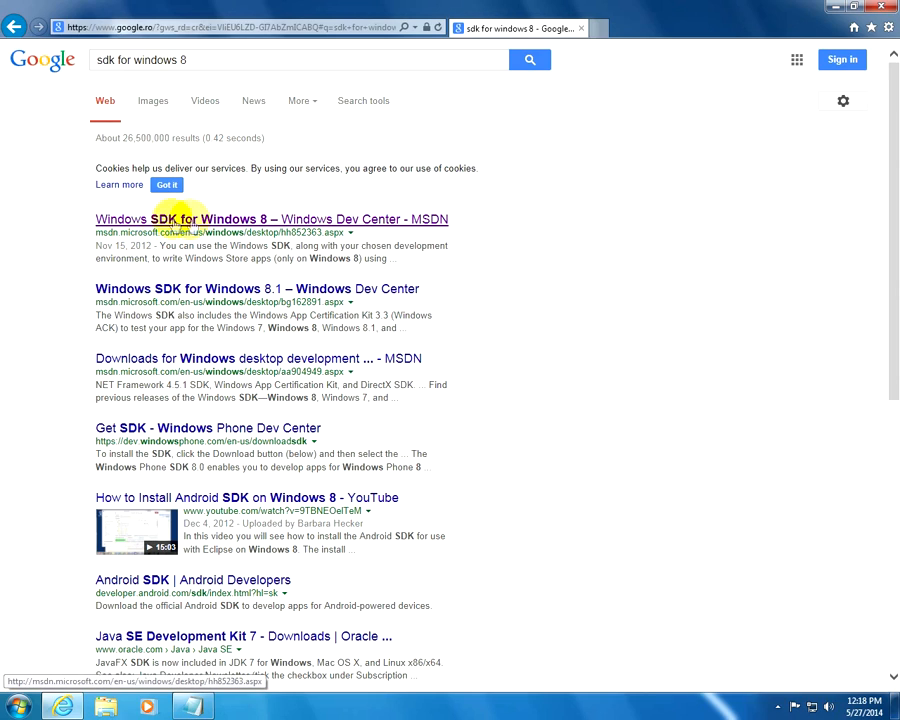
# Open the MSDN Windows SDK for Windows 8 page and start downloading sdksetup.exe.
pyautogui.click(272, 218)
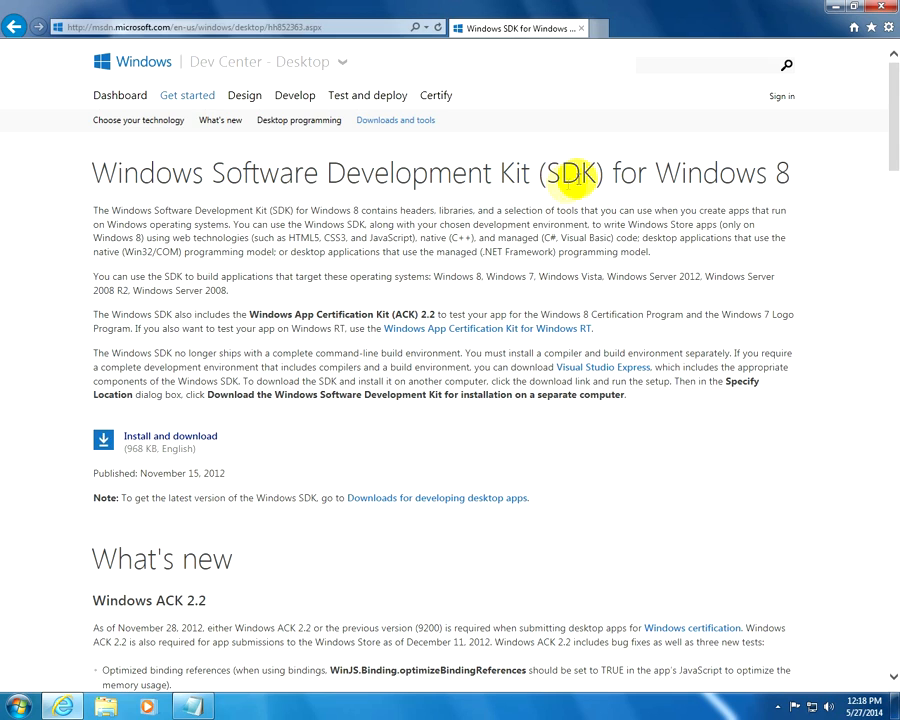
pyautogui.moveTo(188, 442)
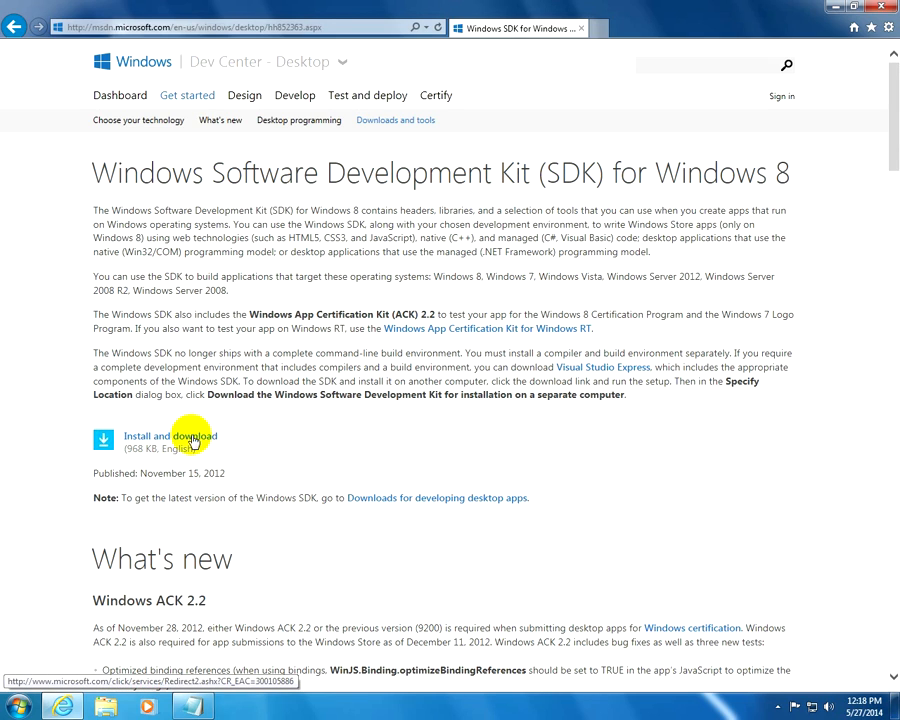
pyautogui.moveTo(160, 446)
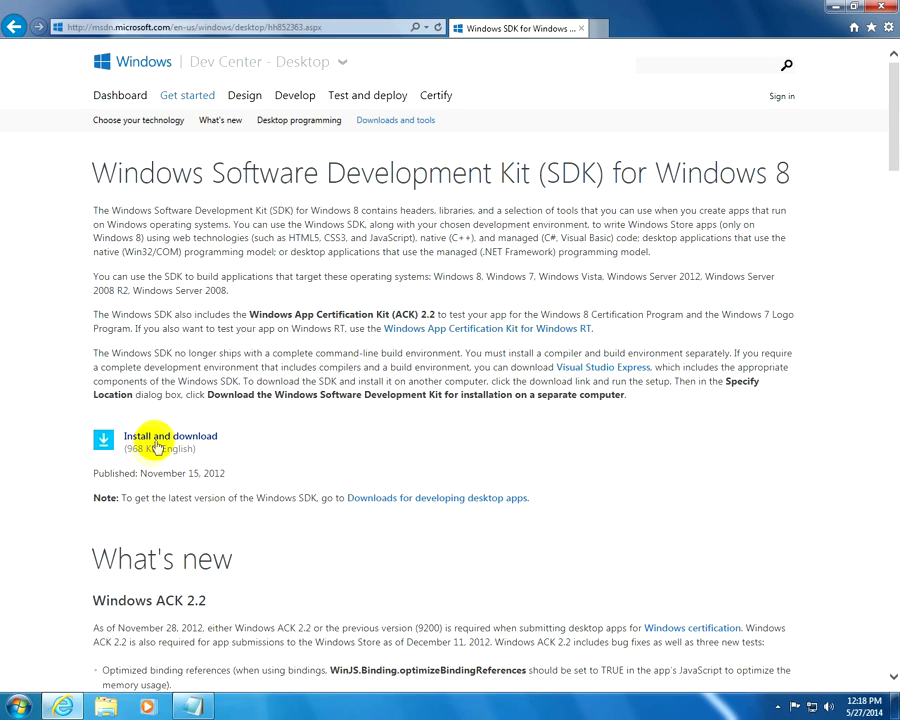
pyautogui.click(170, 436)
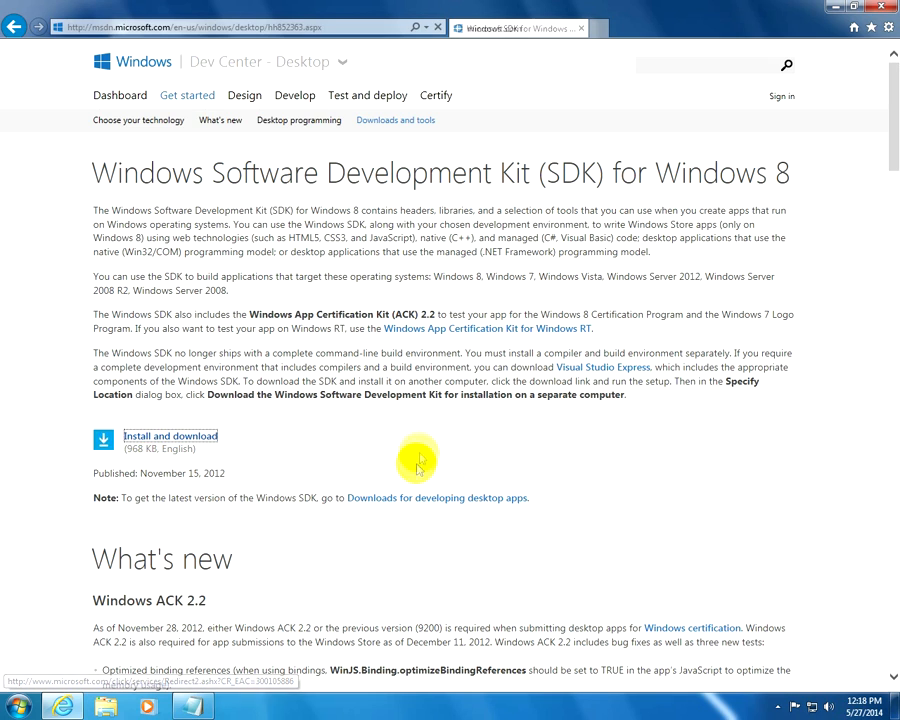
pyautogui.click(170, 436)
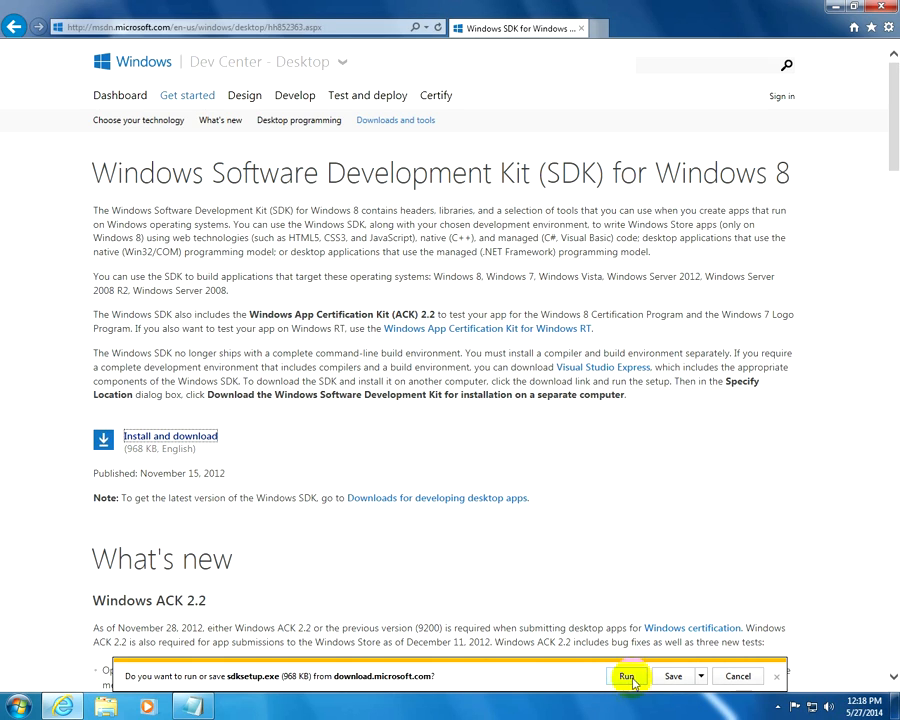
# Run sdksetup.exe and download all SDK features into New folder on the desktop, then close it.
pyautogui.click(628, 676)
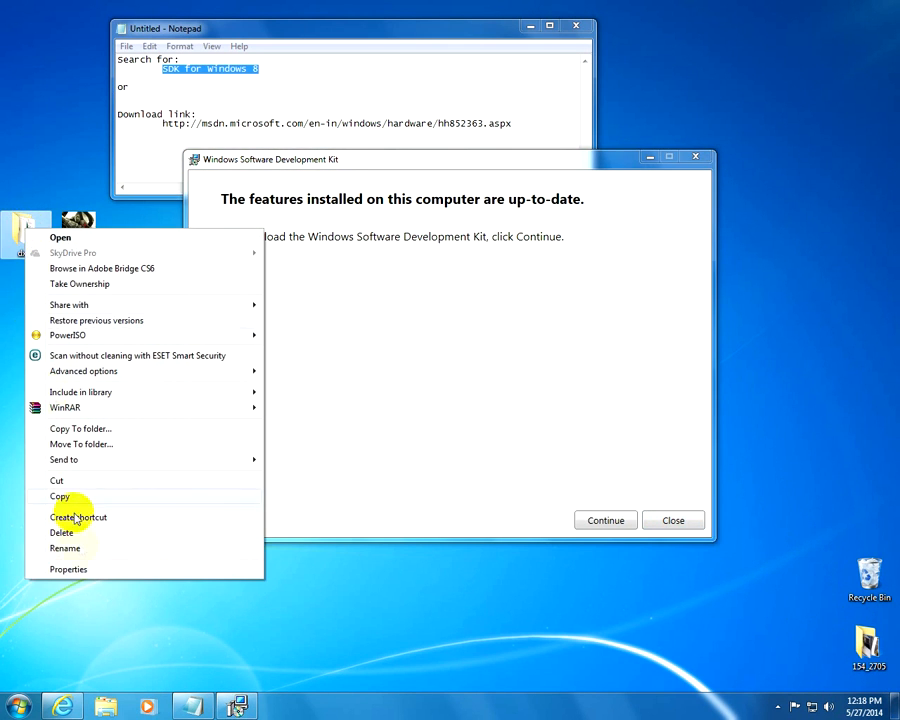
pyautogui.click(68, 568)
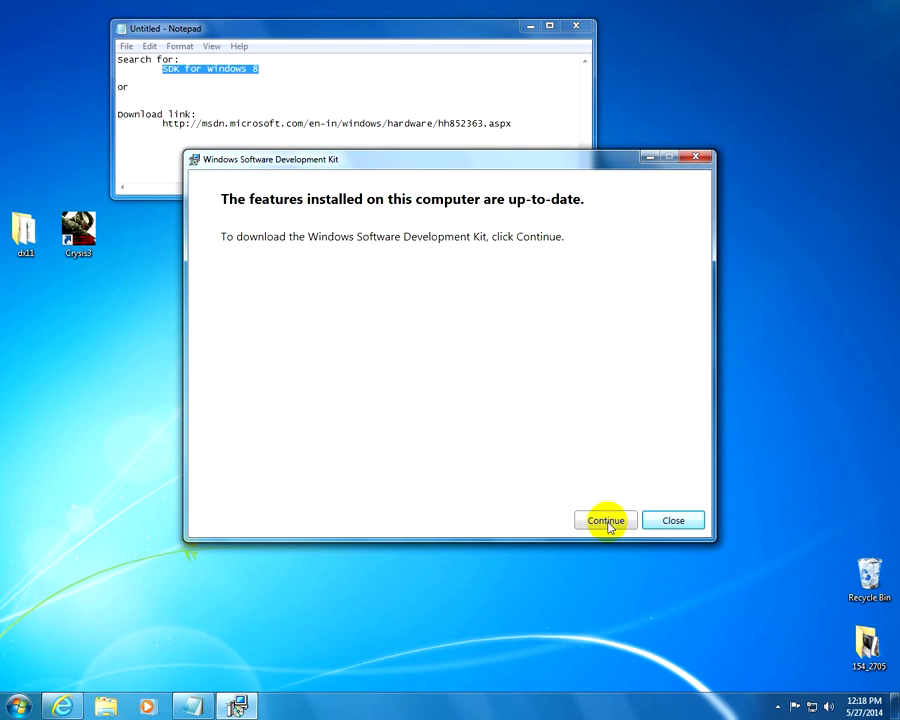
pyautogui.click(604, 520)
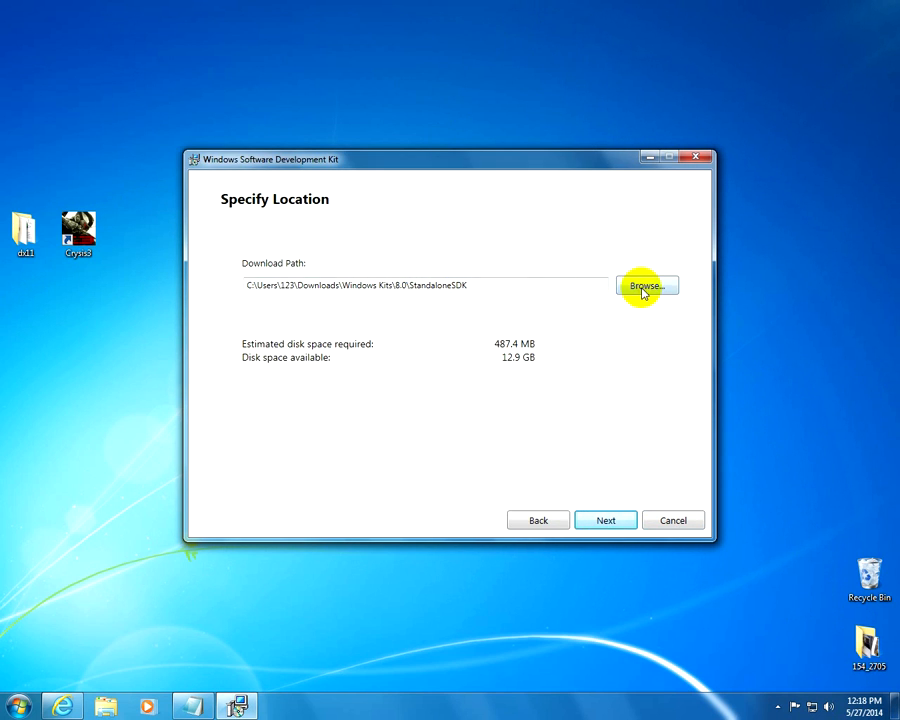
pyautogui.click(644, 284)
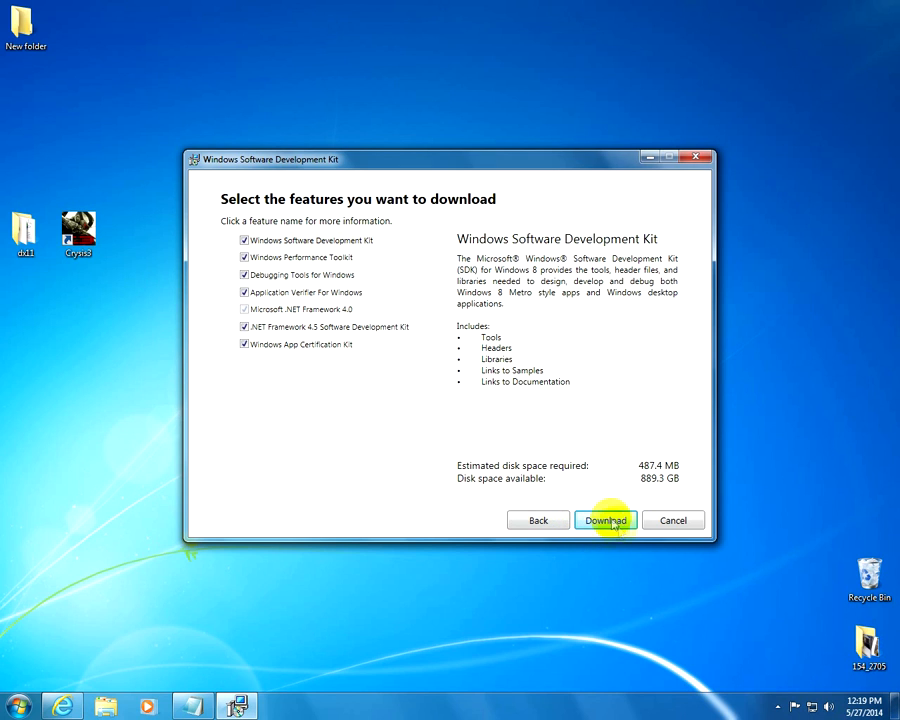
pyautogui.click(604, 520)
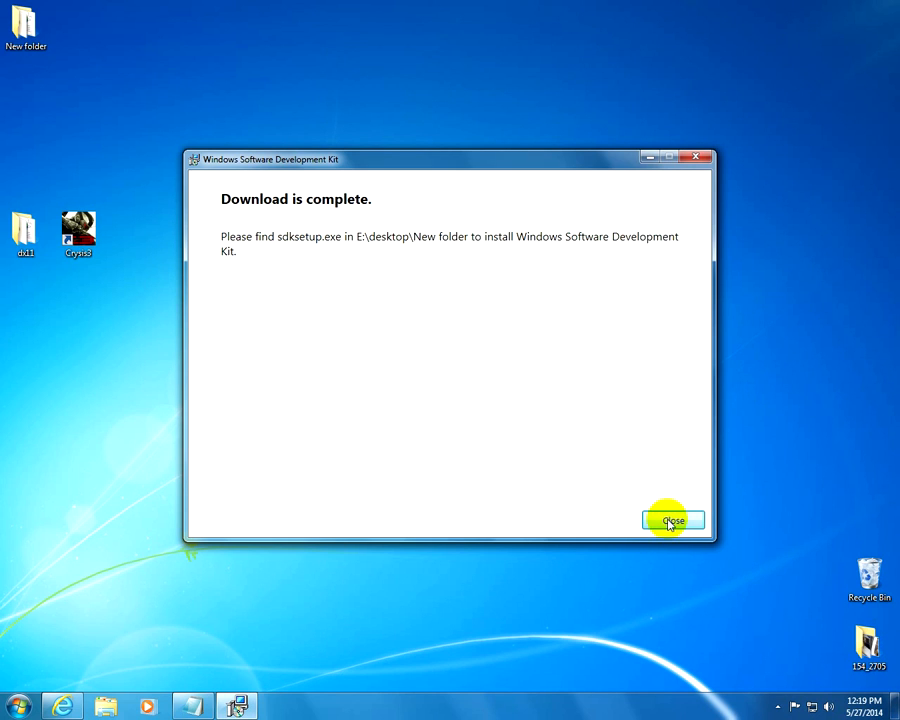
pyautogui.click(672, 520)
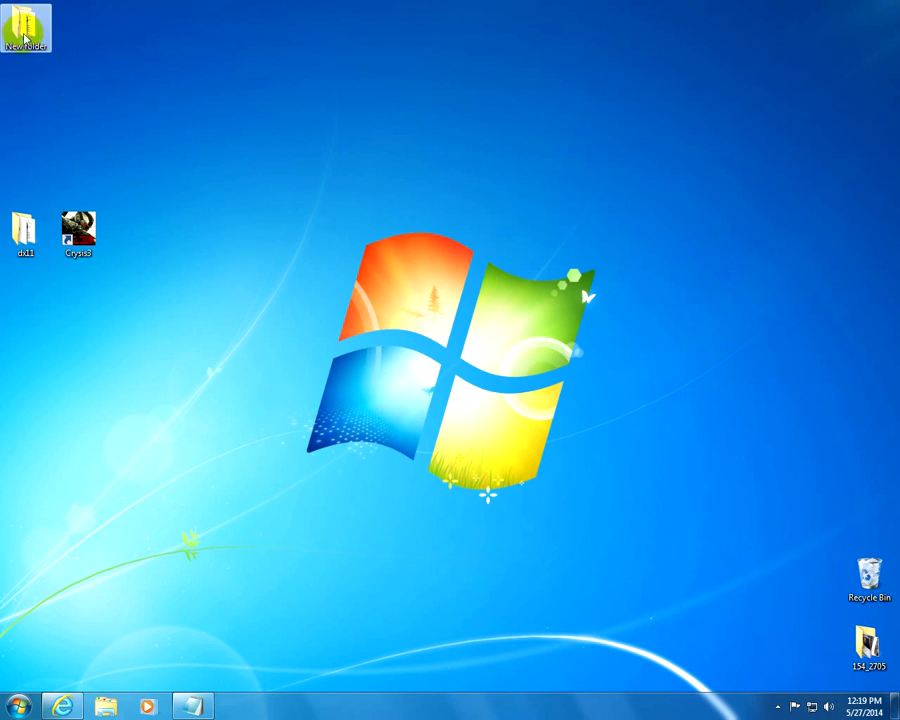
# Run sdksetup.exe from the desktop New folder, allowing the security warning.
pyautogui.doubleClick(24, 22)
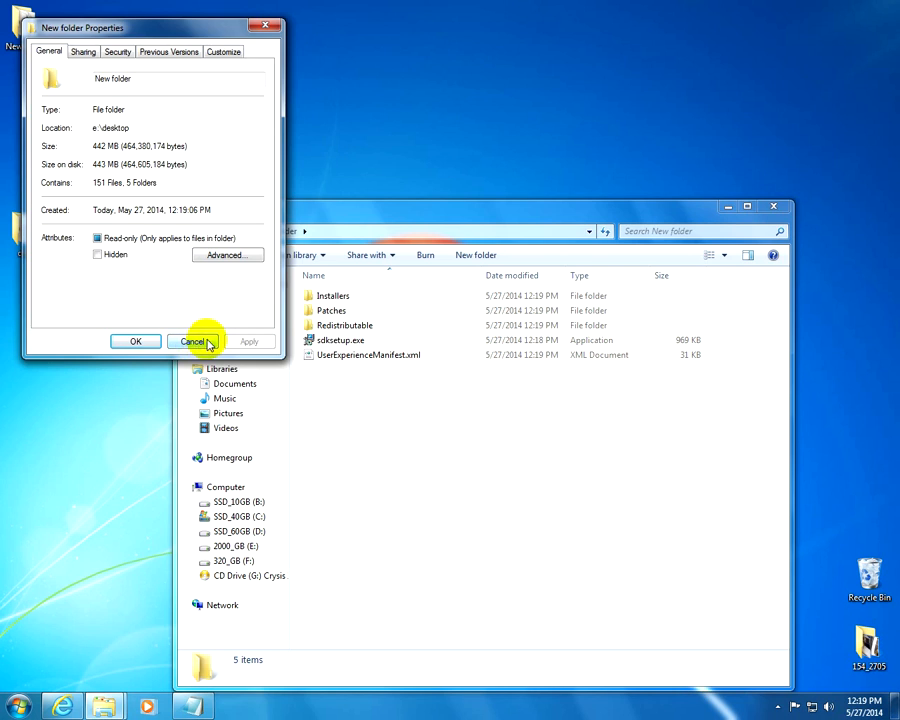
pyautogui.click(192, 340)
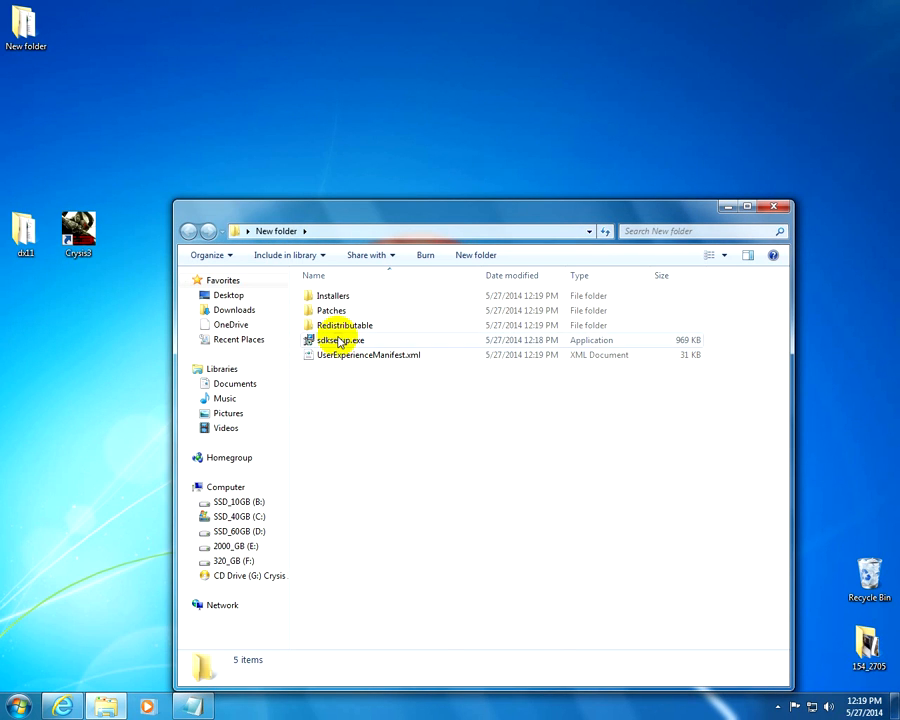
pyautogui.doubleClick(340, 340)
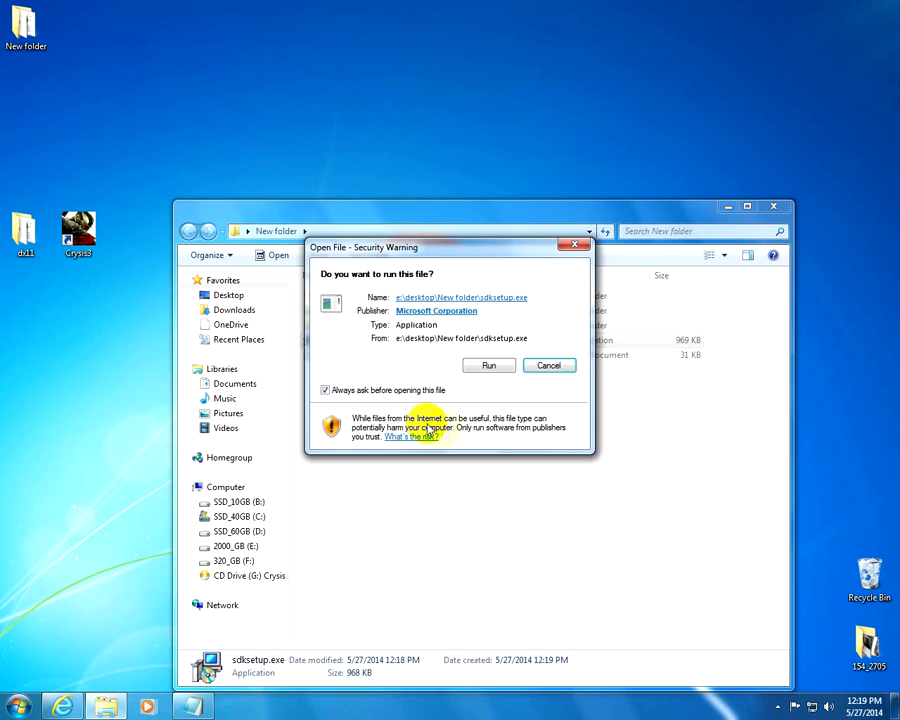
pyautogui.click(548, 364)
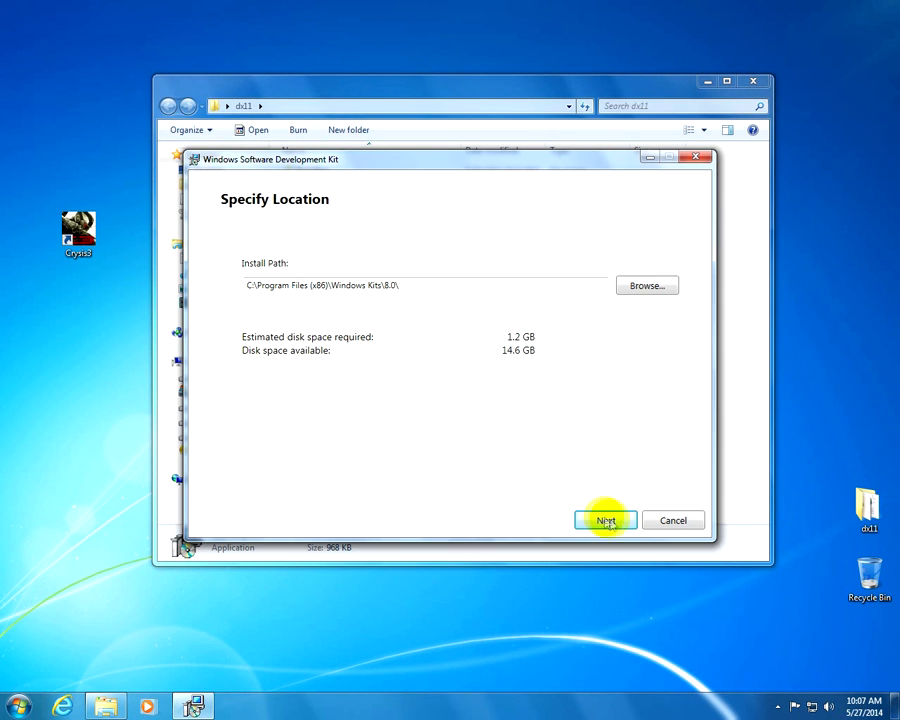
# Install all SDK features to the default location without joining the improvement program.
pyautogui.click(604, 520)
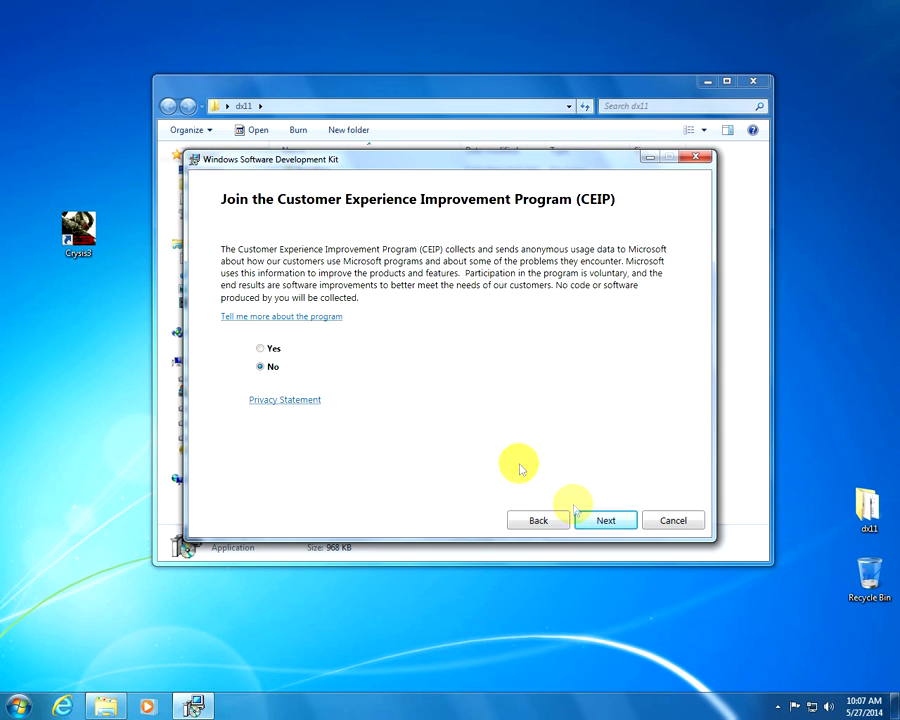
pyautogui.click(604, 520)
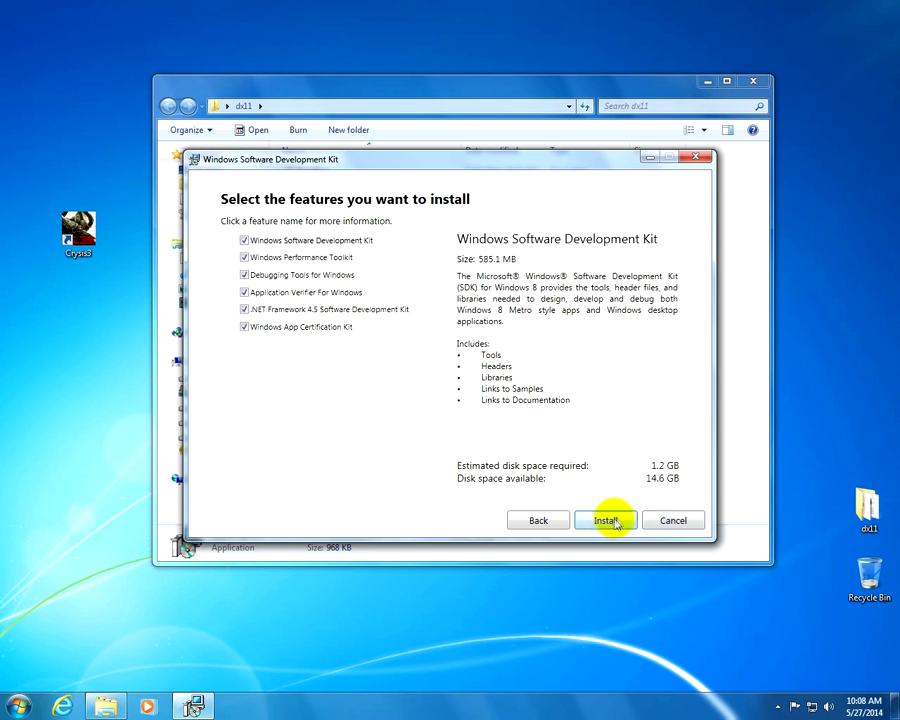
pyautogui.click(604, 520)
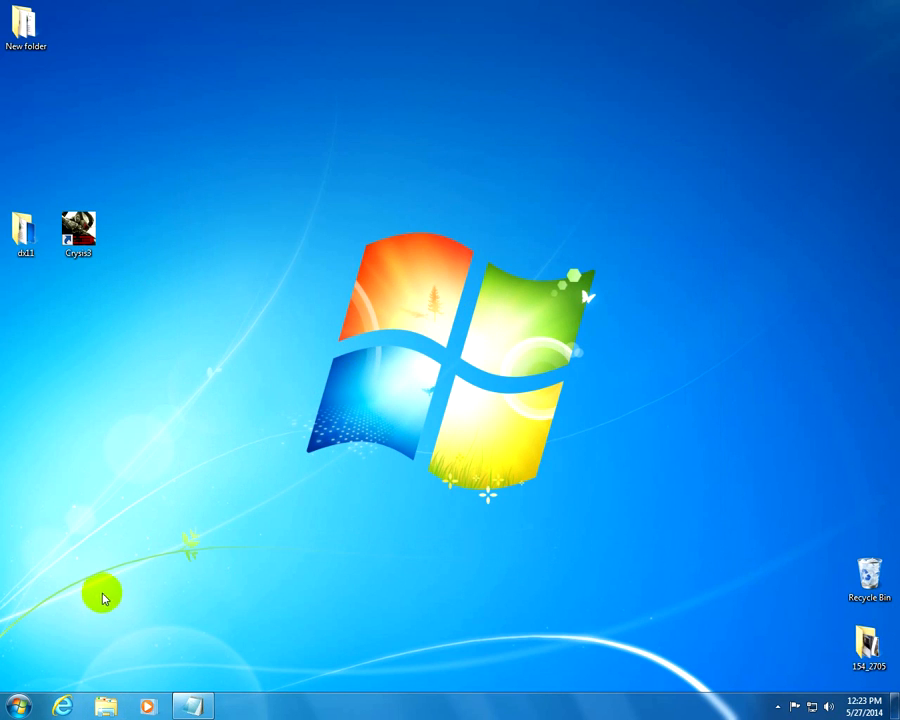
# Launch dxcpl from the Start menu search.
pyautogui.click(16, 704)
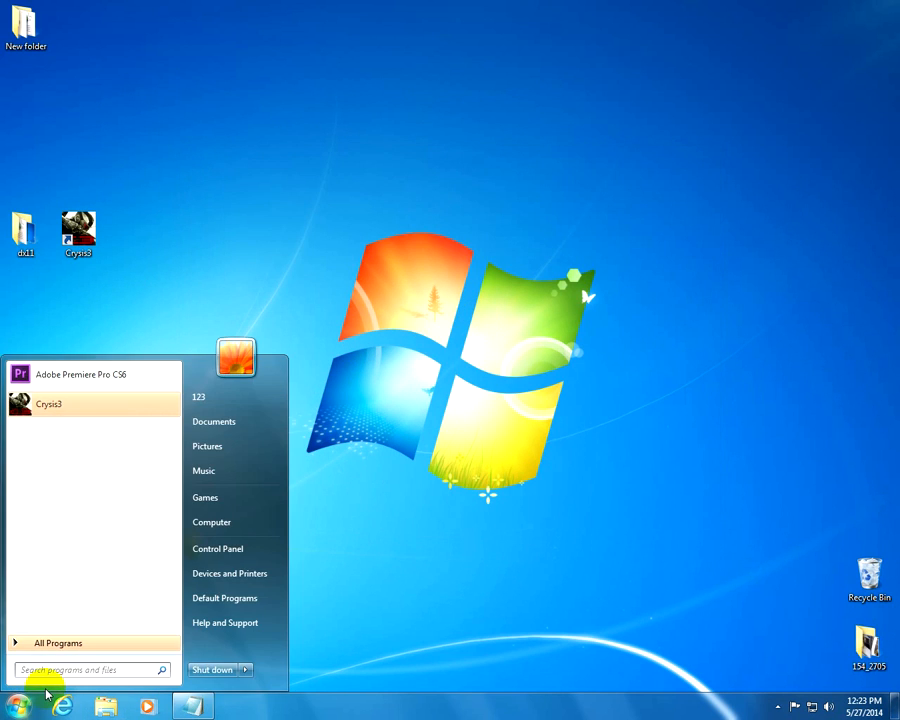
pyautogui.write('dxcpl')
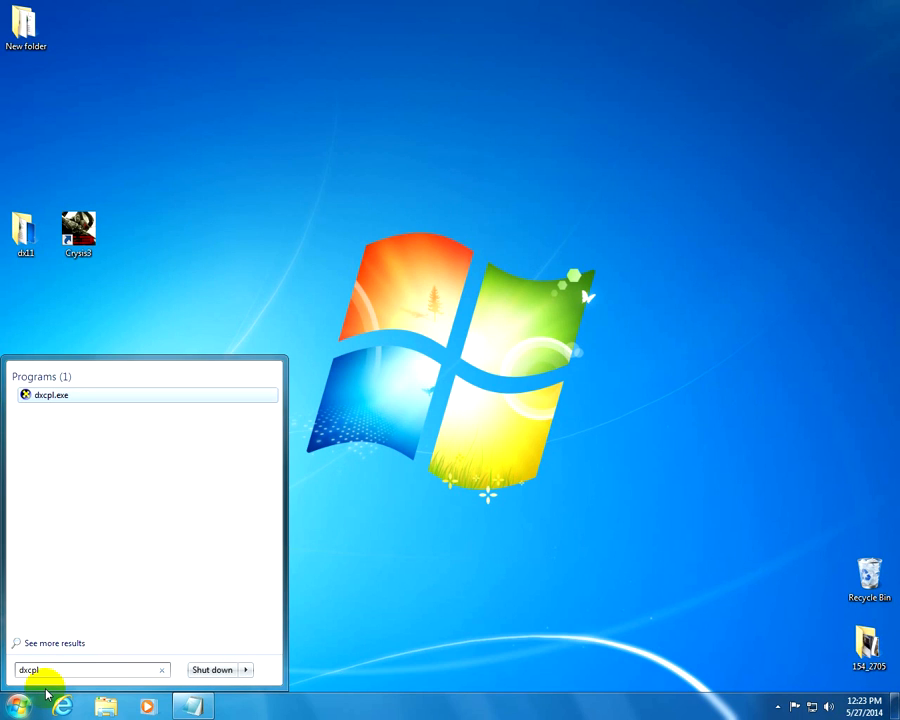
pyautogui.click(54, 396)
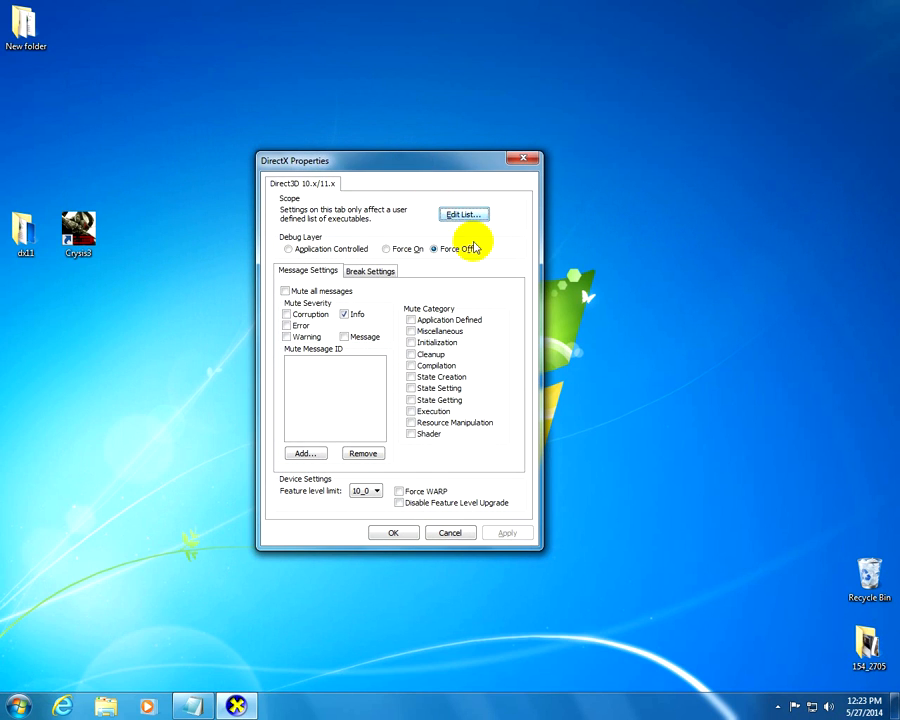
# Add Crysis3.exe to the Direct3D executable list via Edit List and Browse.
pyautogui.click(464, 214)
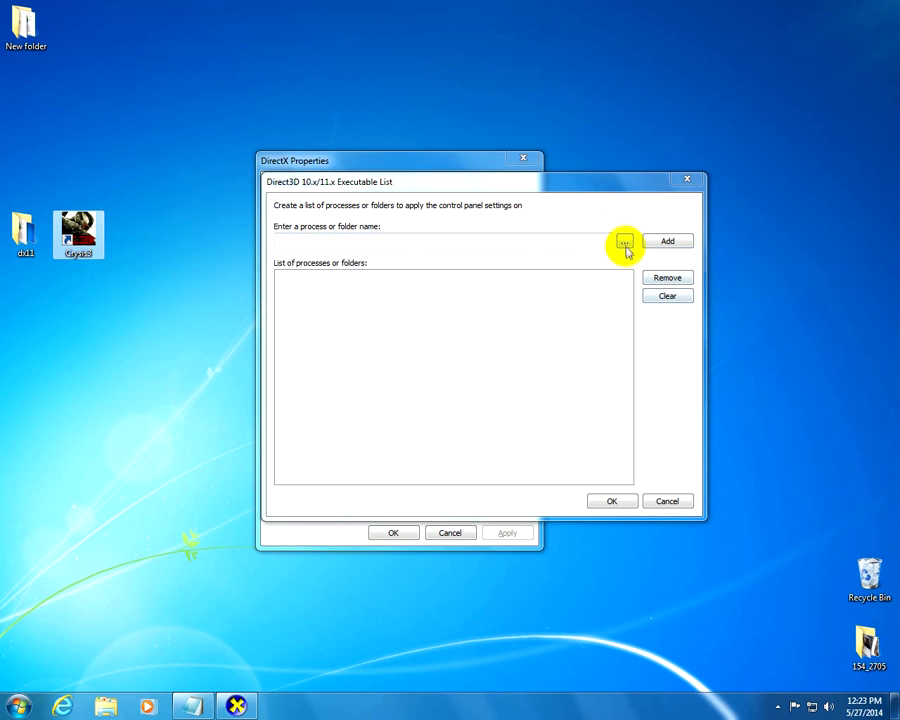
pyautogui.click(624, 240)
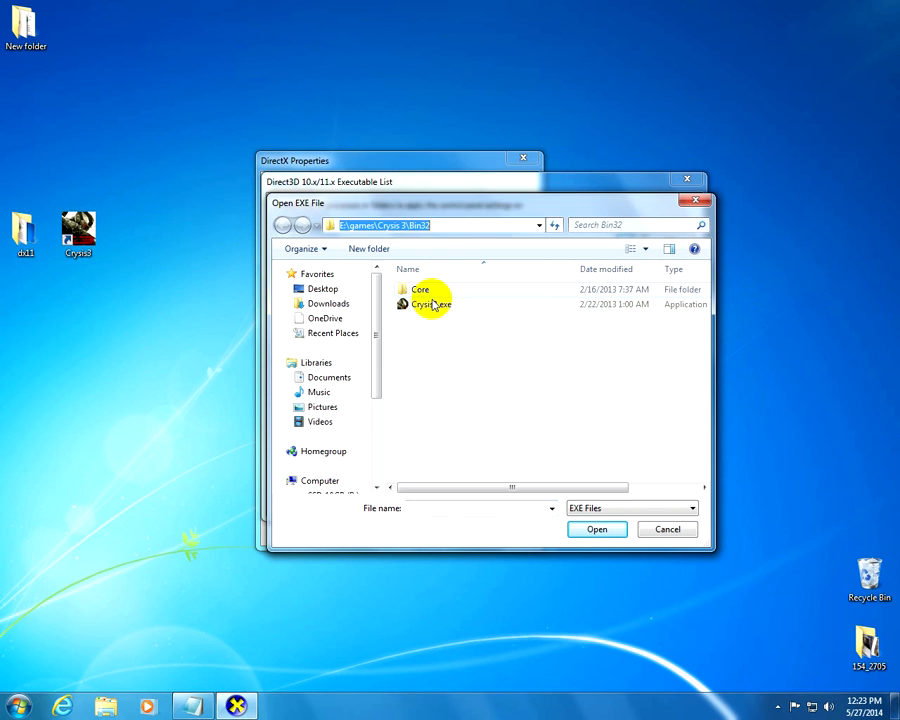
pyautogui.click(430, 304)
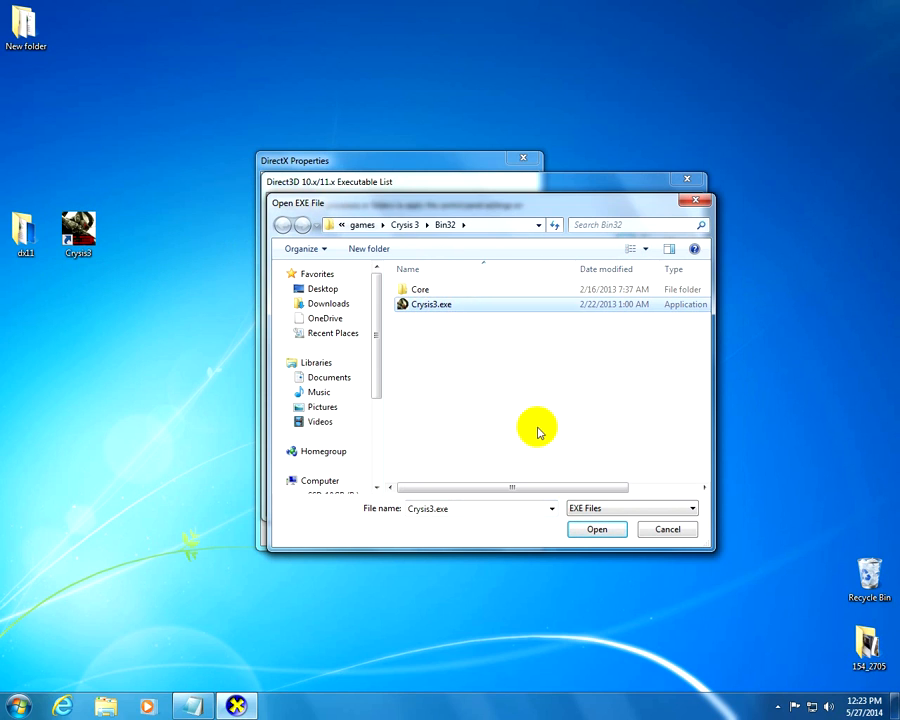
pyautogui.click(596, 528)
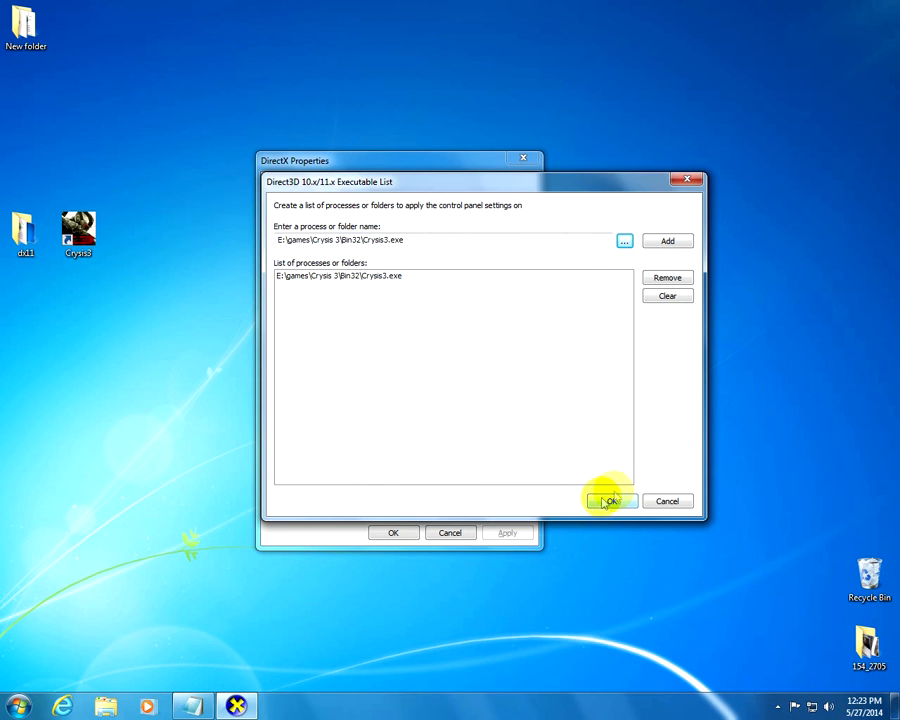
pyautogui.click(610, 500)
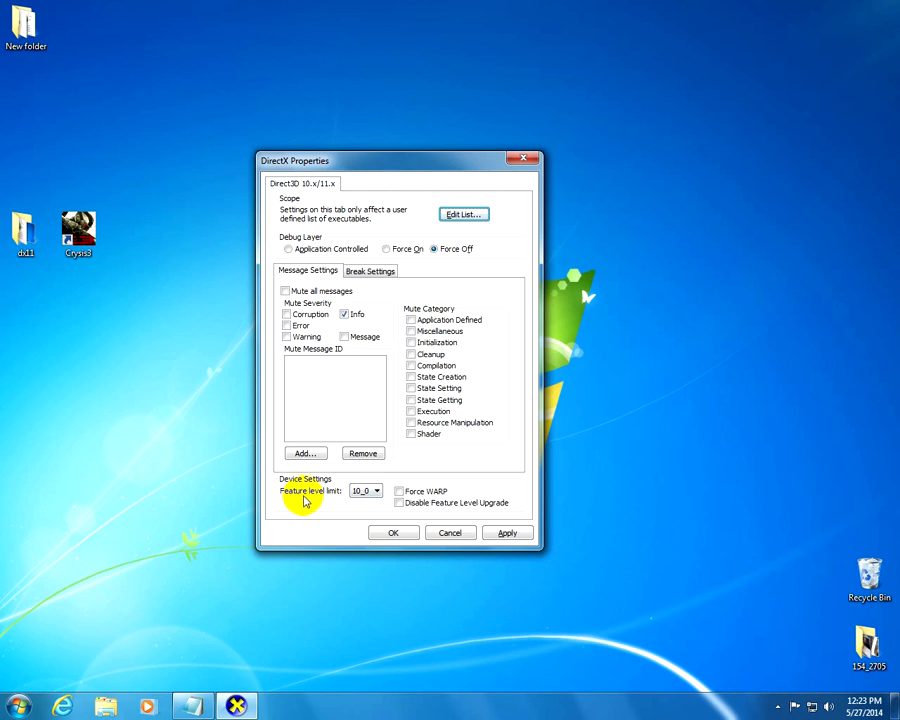
# Set the feature level limit to 11_0, enable Force WARP and apply the settings.
pyautogui.click(376, 490)
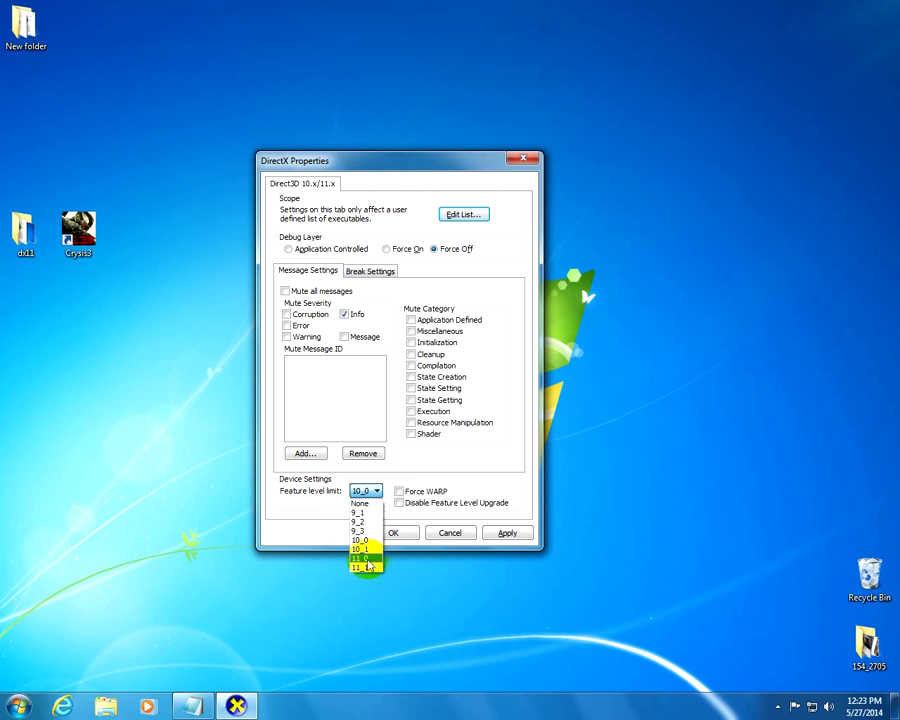
pyautogui.click(360, 568)
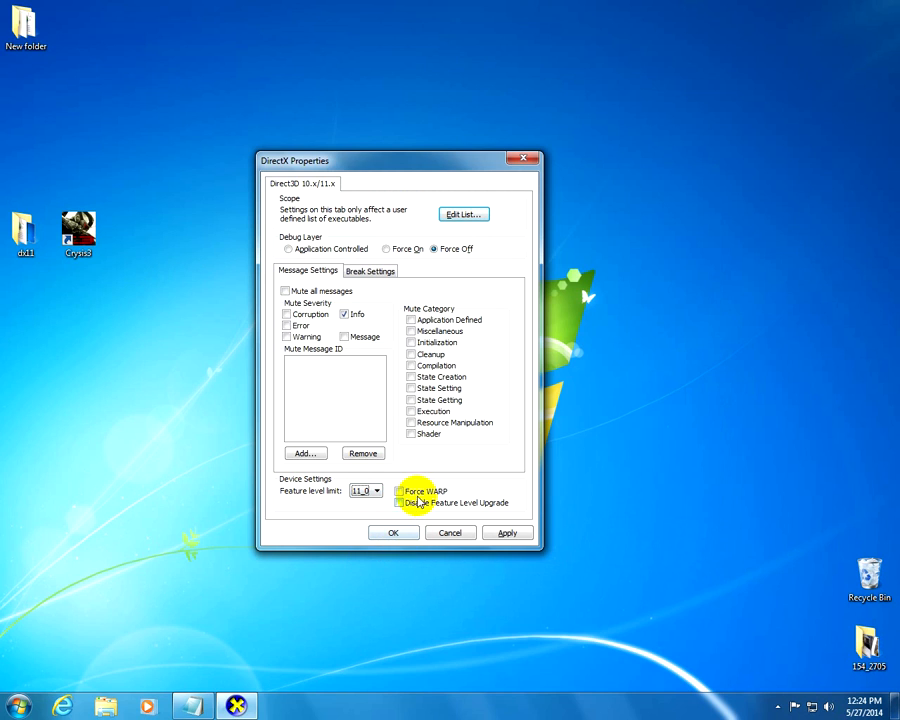
pyautogui.click(402, 492)
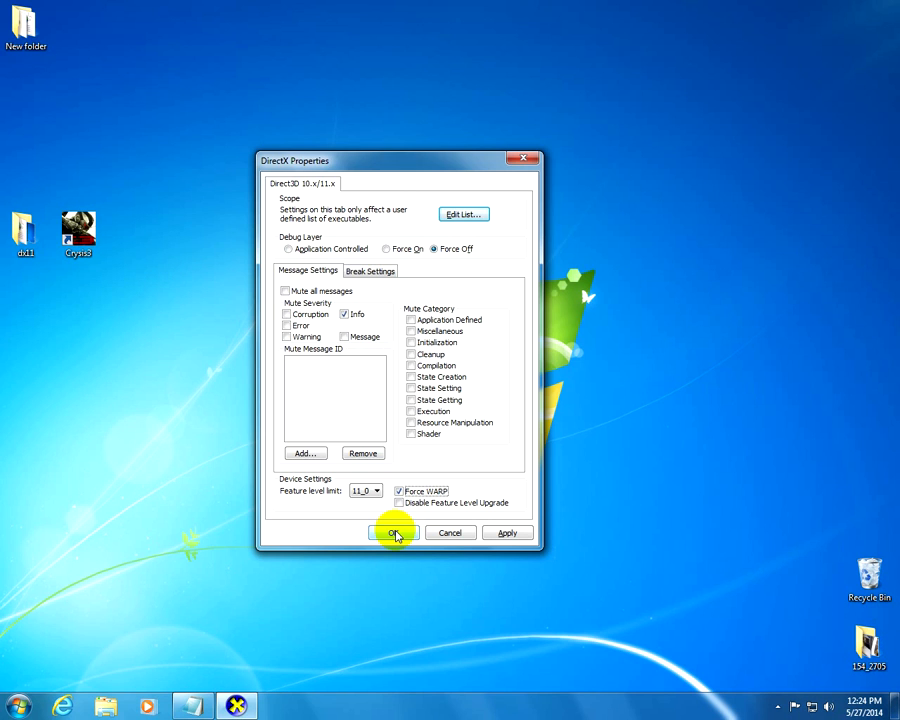
pyautogui.click(394, 532)
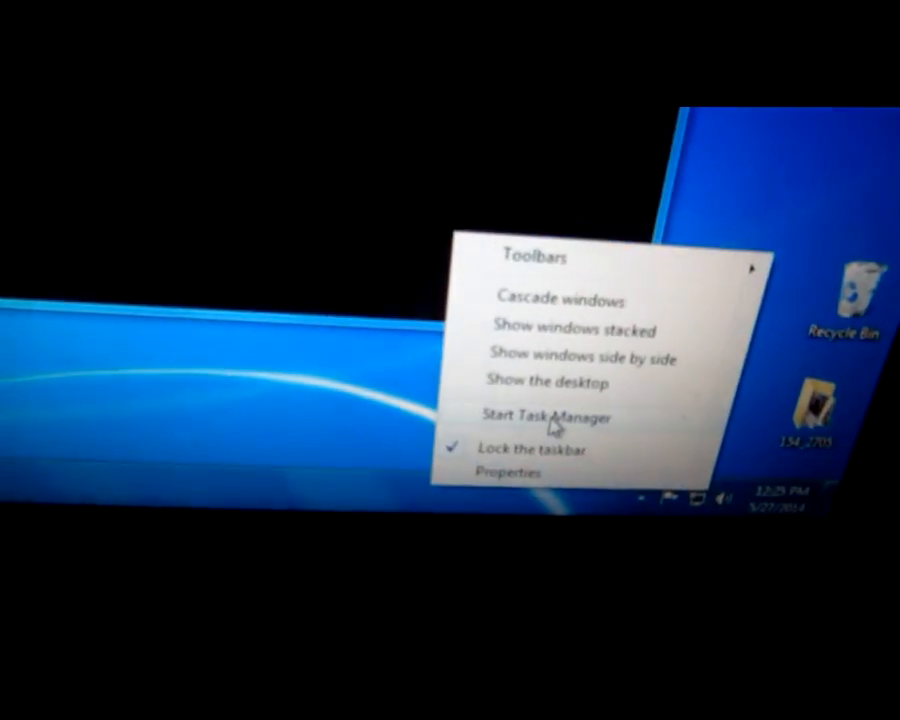
# Start Task Manager to watch performance while Crysis 3 launches to its title screen.
pyautogui.click(544, 416)
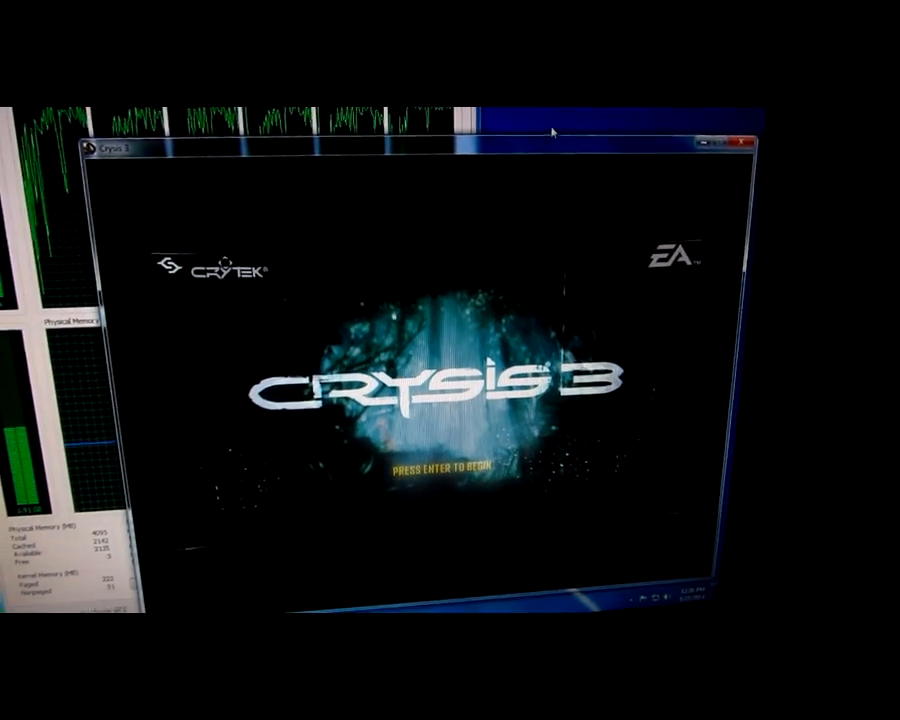
# Pass the title screen, review Graphics options (1024x768, low spec) and return to the main menu.
pyautogui.press('enter')
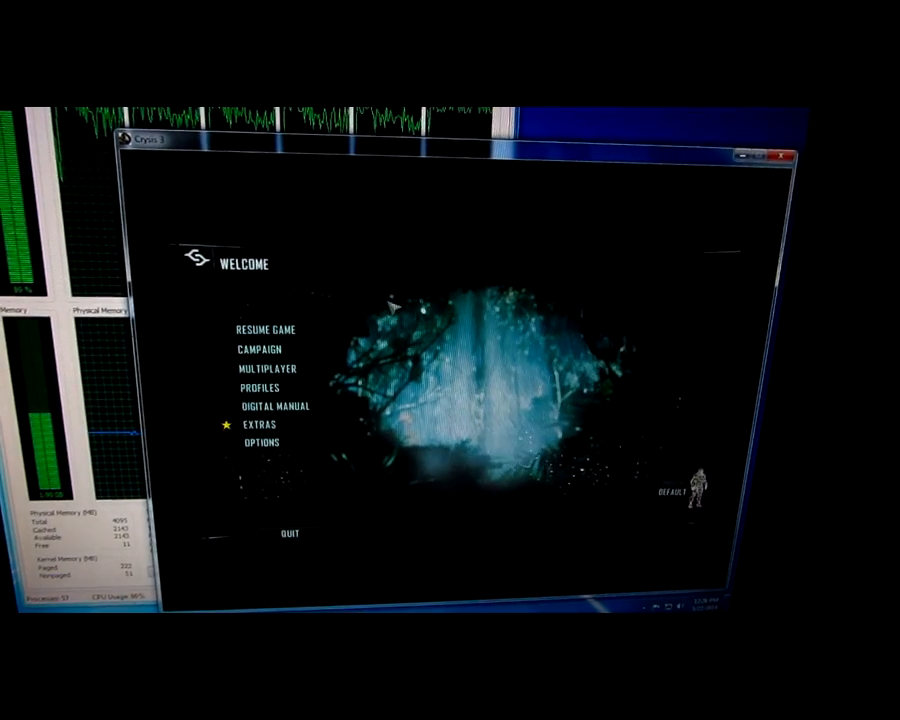
pyautogui.click(264, 442)
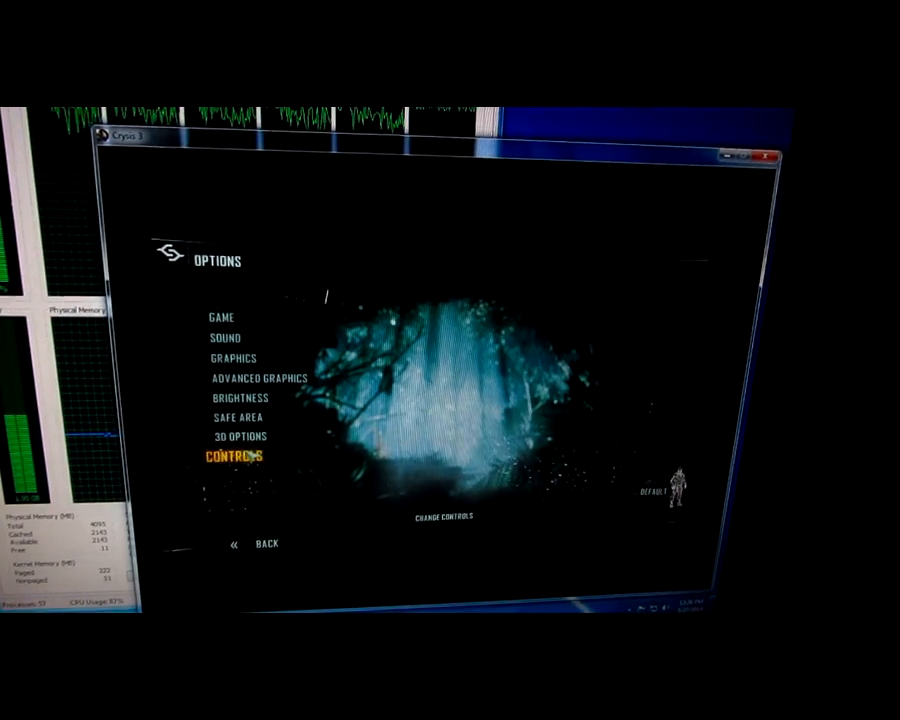
pyautogui.click(232, 356)
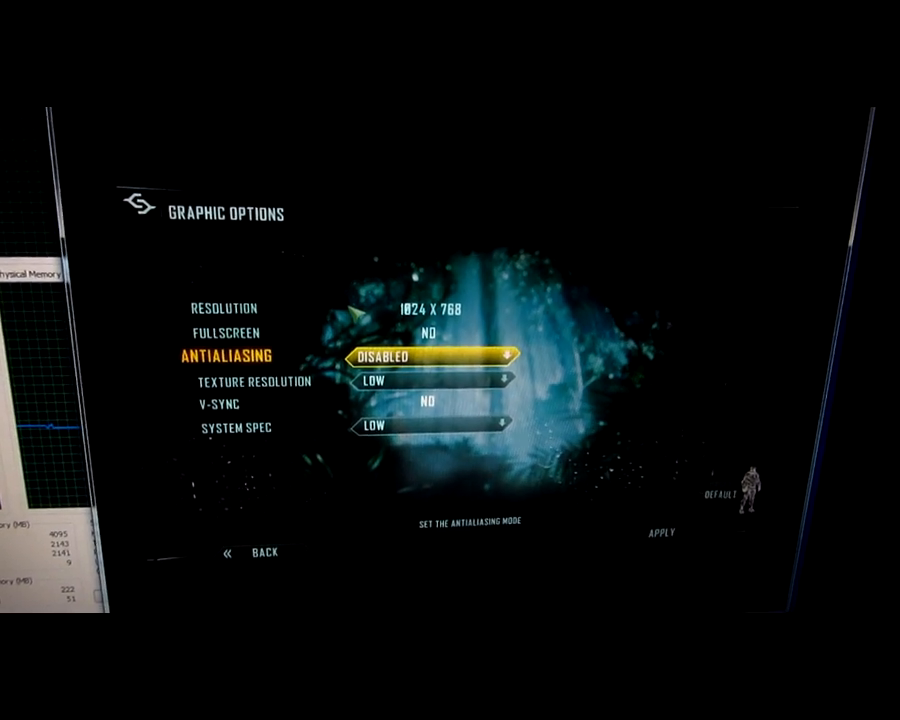
pyautogui.press('down')
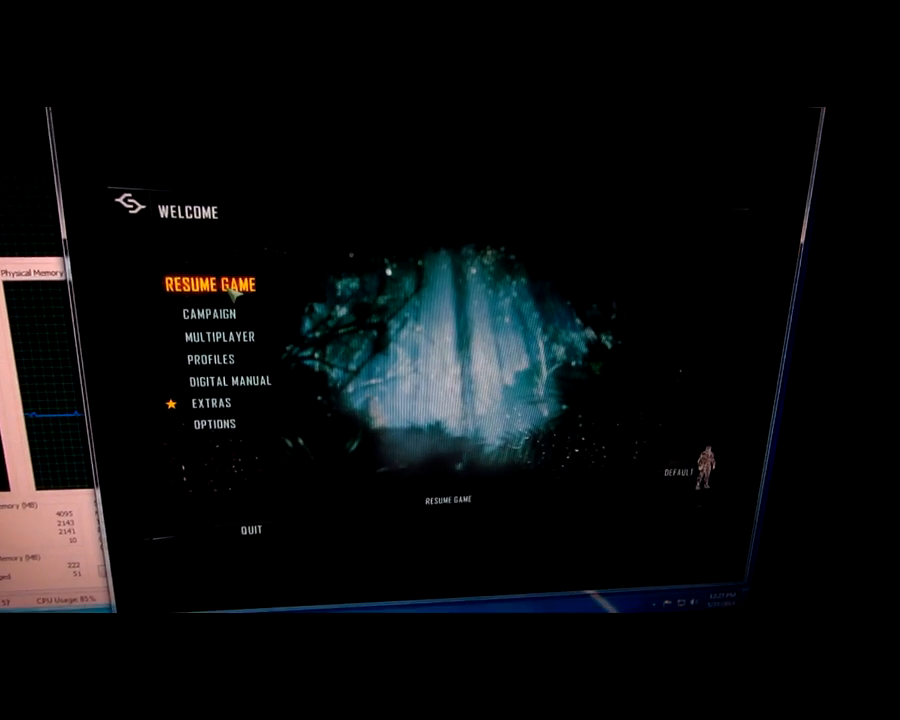
pyautogui.click(212, 284)
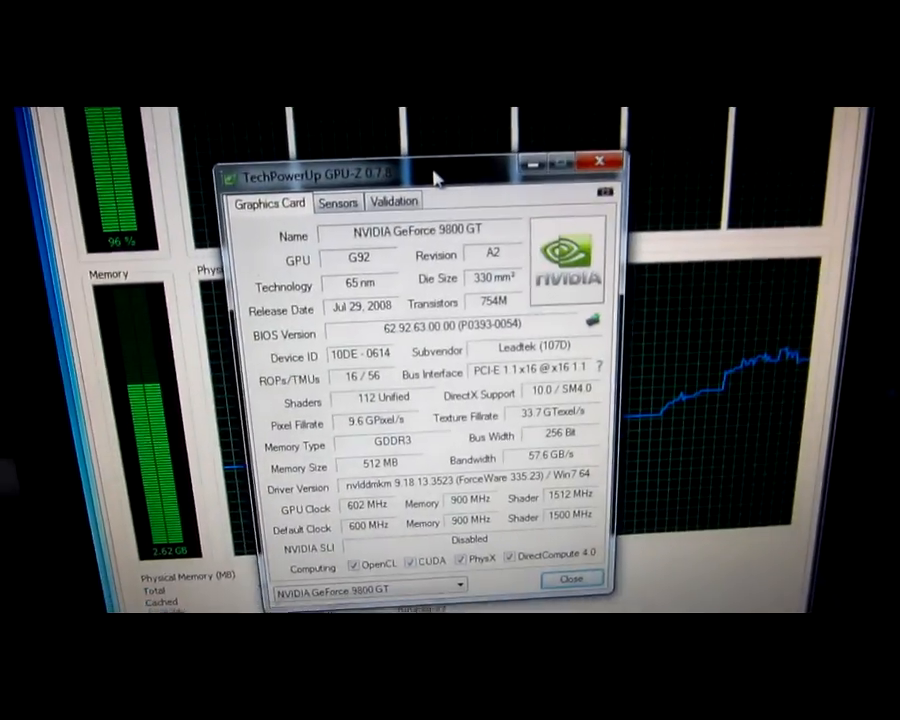
# Switch GPU-Z to the Sensors readings for the GeForce 9800 GT (601.7 MHz, 56 °C).
pyautogui.click(338, 200)
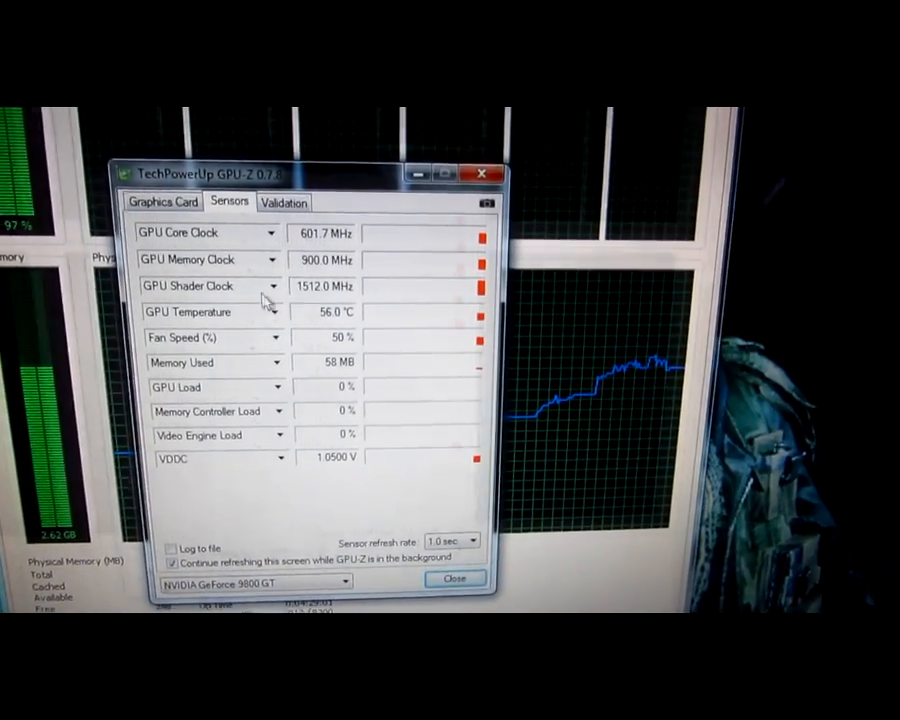